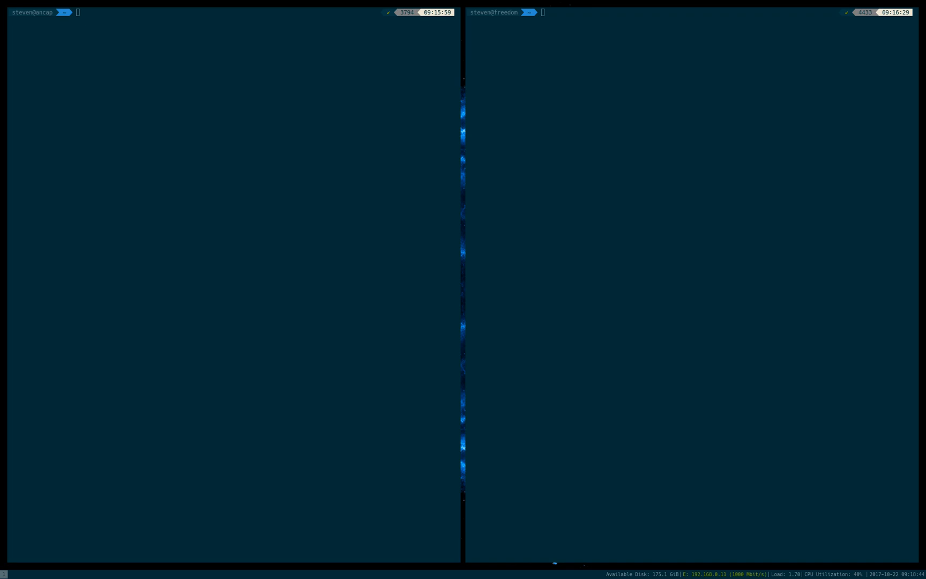
{"action": "mouse_move", "coordinate": [305, 292]}
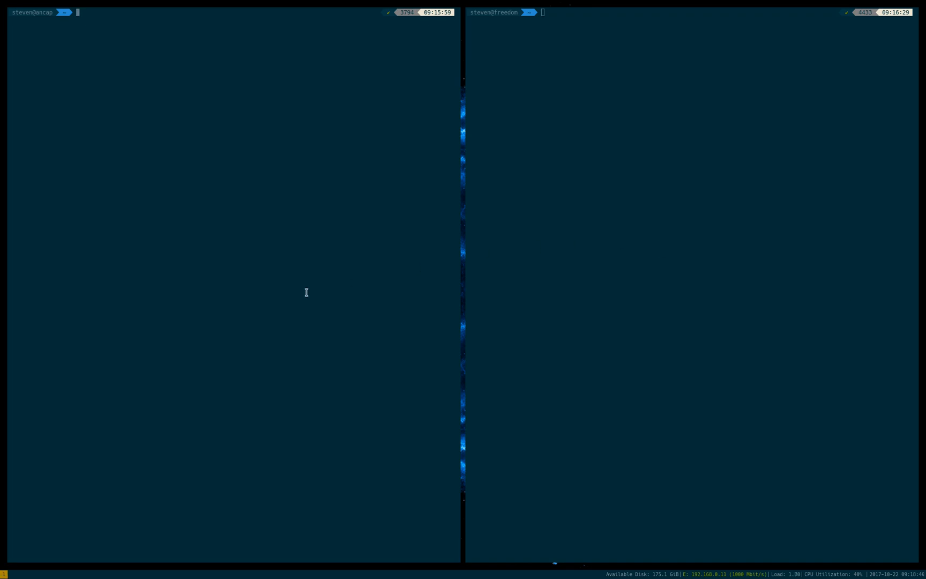
{"action": "mouse_move", "coordinate": [305, 292]}
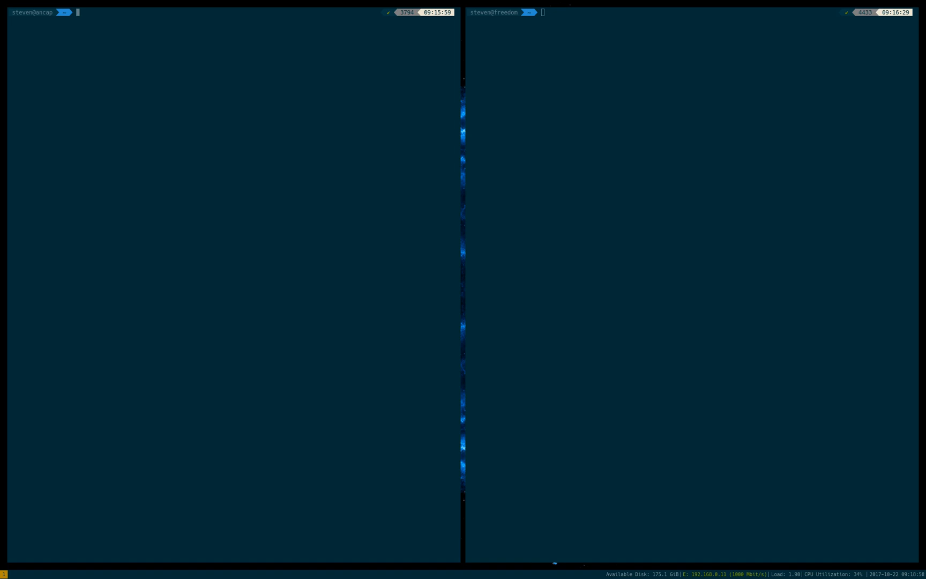
{"action": "mouse_move", "coordinate": [322, 231]}
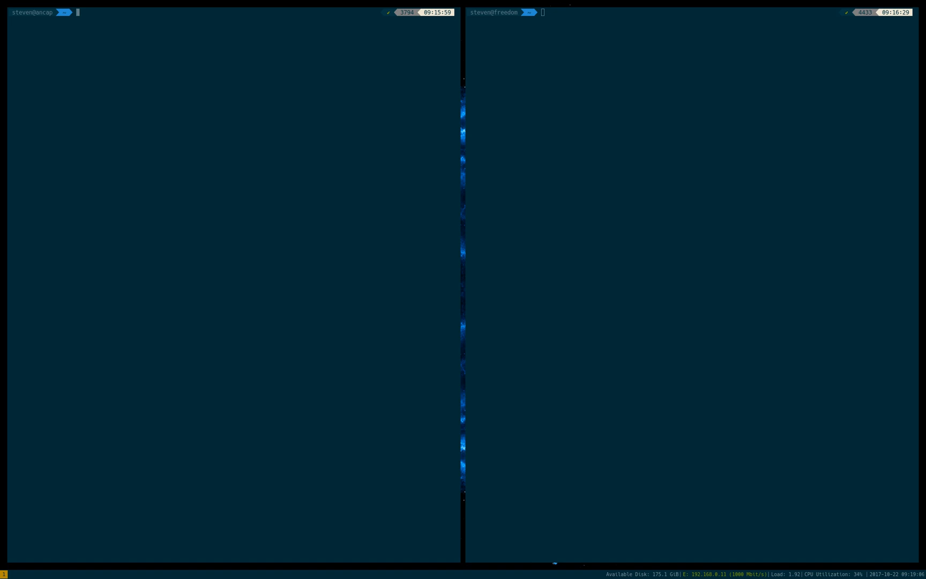
{"action": "mouse_move", "coordinate": [309, 227]}
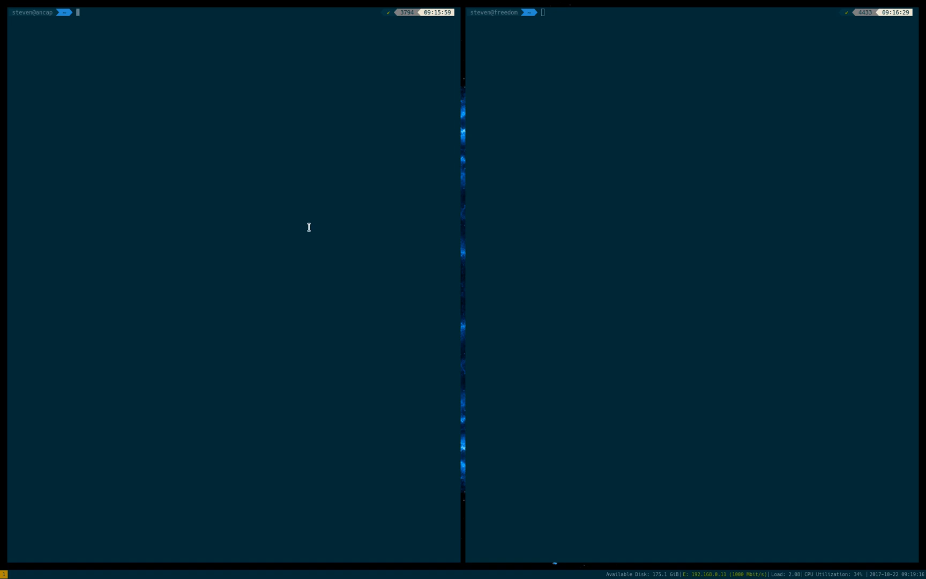
{"action": "mouse_move", "coordinate": [351, 263]}
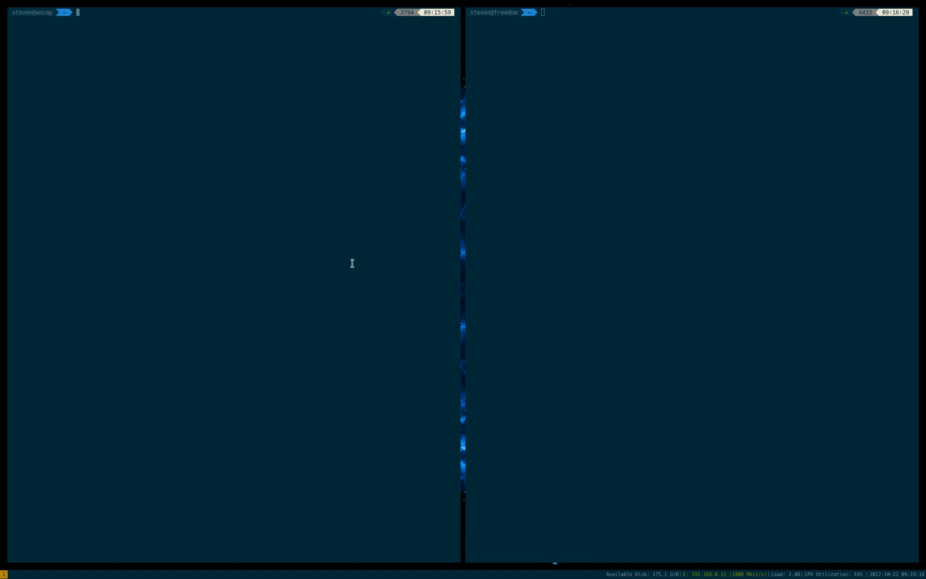
{"action": "mouse_move", "coordinate": [352, 262]}
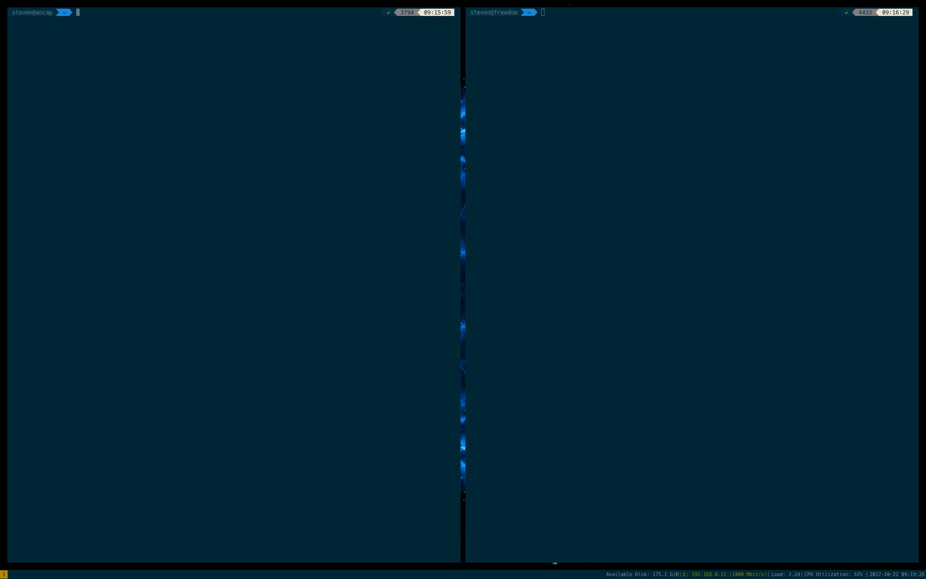
{"action": "mouse_move", "coordinate": [322, 246]}
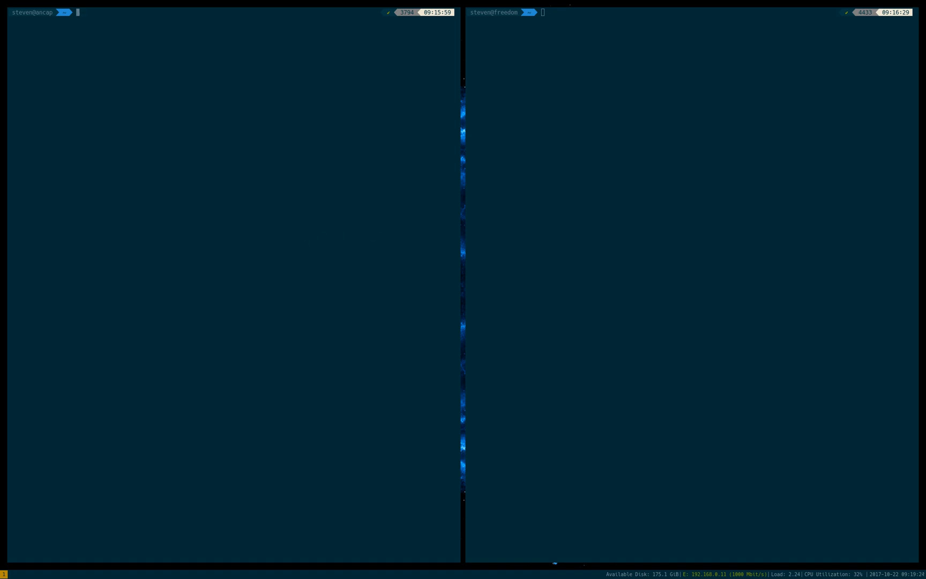
{"action": "mouse_move", "coordinate": [352, 274]}
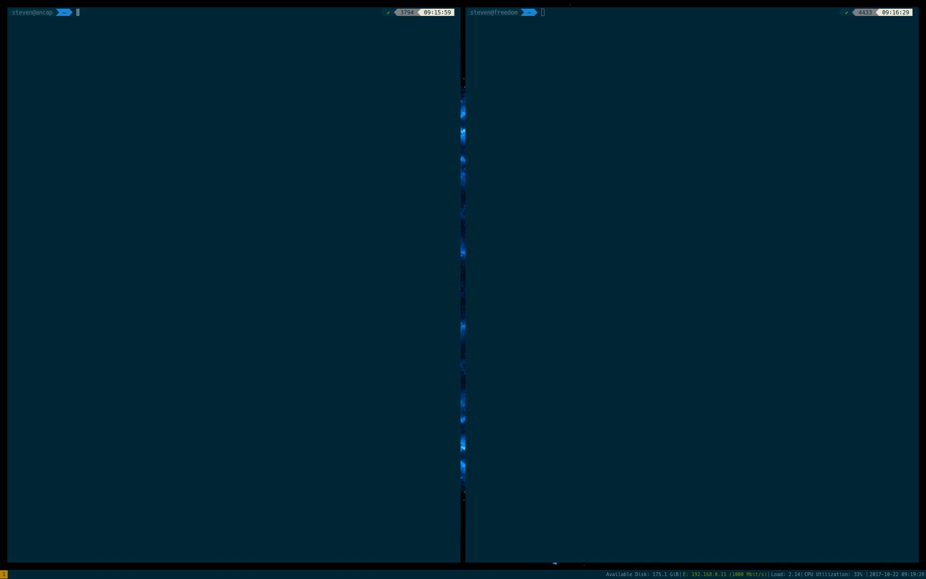
{"action": "mouse_move", "coordinate": [387, 263]}
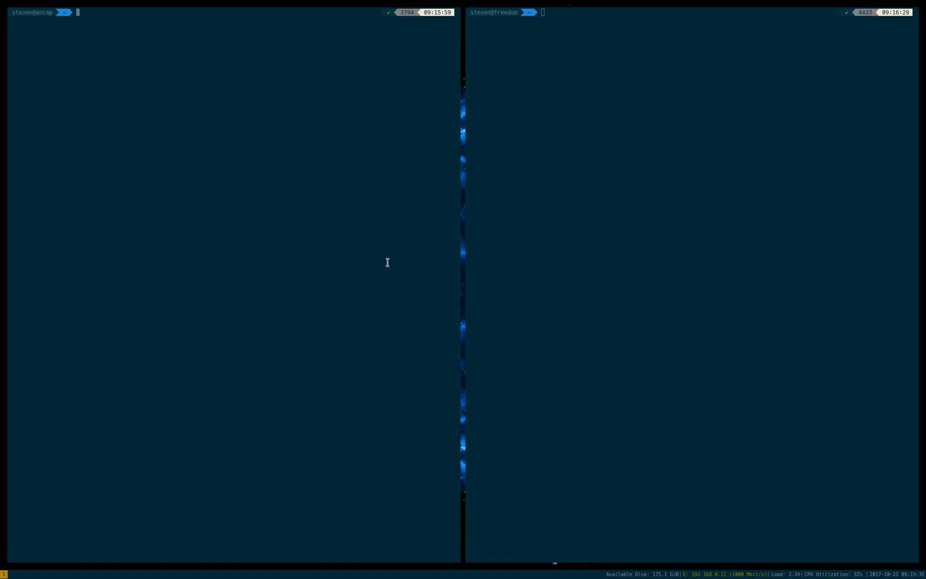
{"action": "mouse_move", "coordinate": [387, 262]}
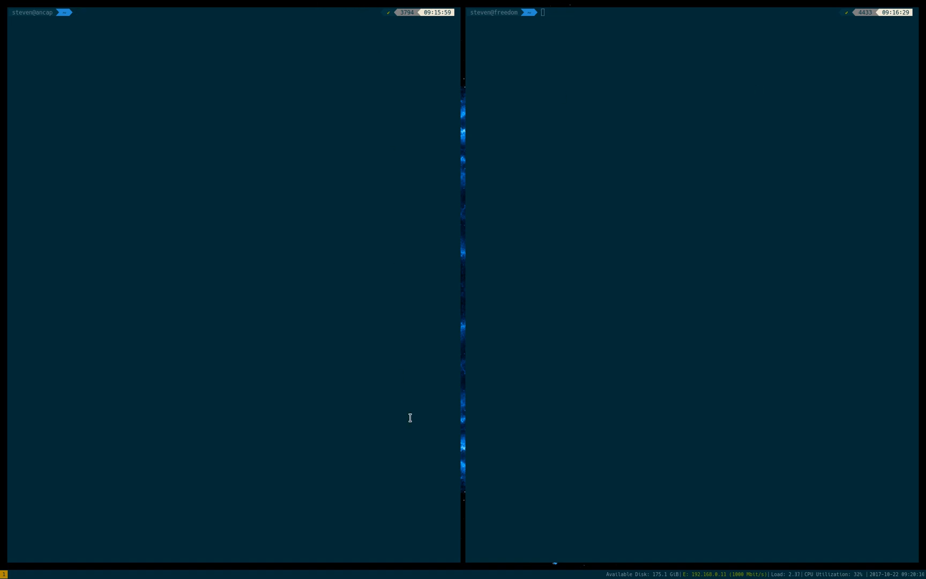
{"action": "mouse_move", "coordinate": [303, 206]}
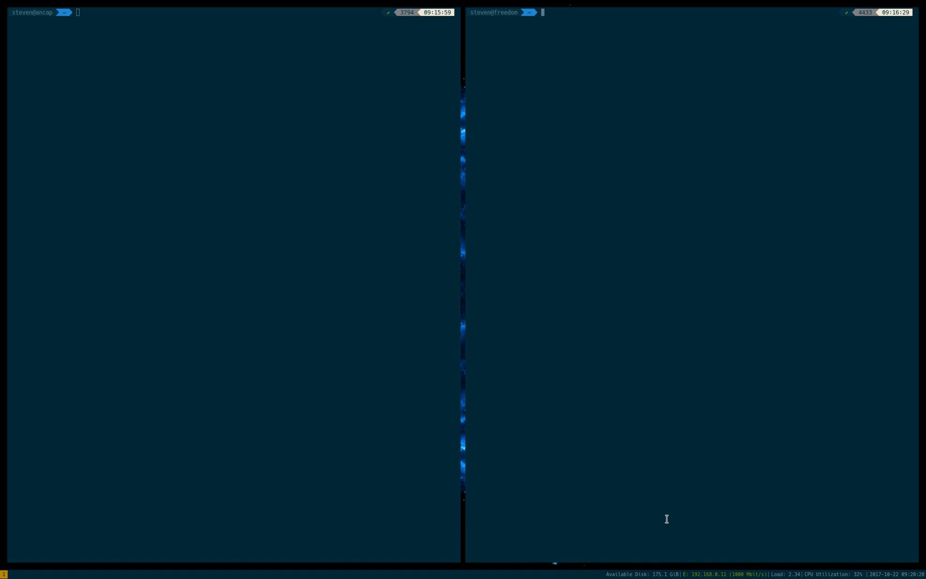
{"action": "mouse_move", "coordinate": [592, 74]}
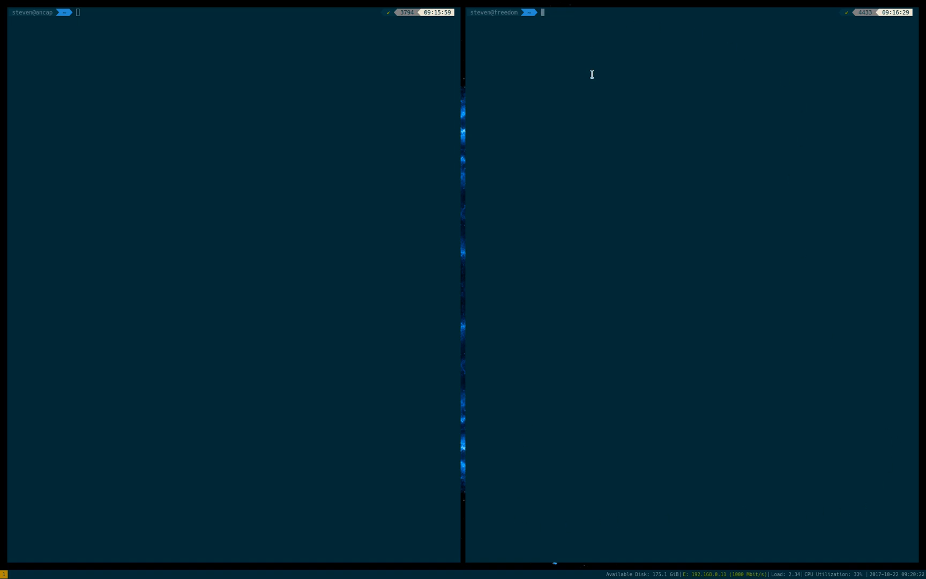
List iptables rules on the server, then try 'ssh home.stevenpolley.net' and see it refused
{"action": "type", "text": "sudo iptables -L"}
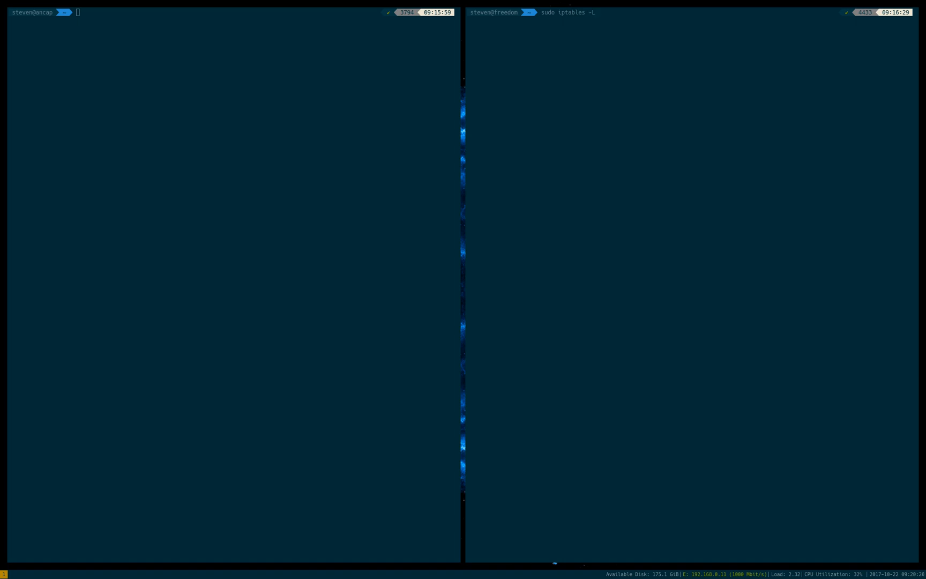
{"action": "key", "text": "Return"}
{"action": "type", "text": "ssh"}
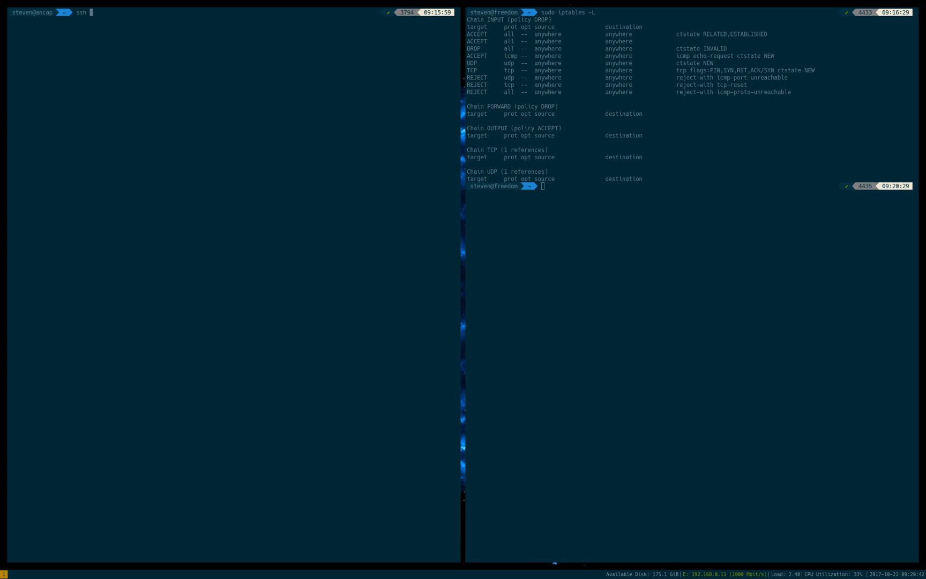
{"action": "type", "text": " home.stevenpolley.net"}
{"action": "key", "text": "Return"}
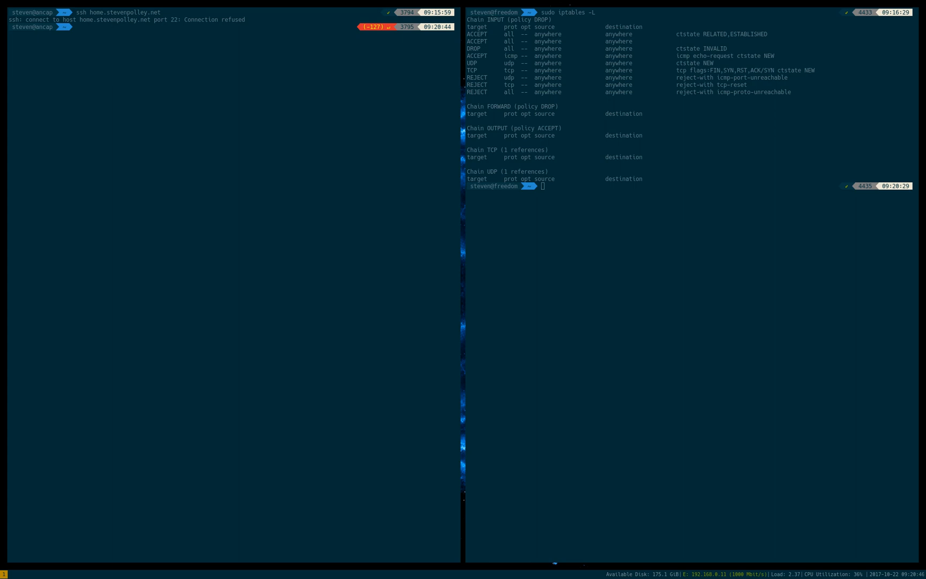
{"action": "mouse_move", "coordinate": [3, 246]}
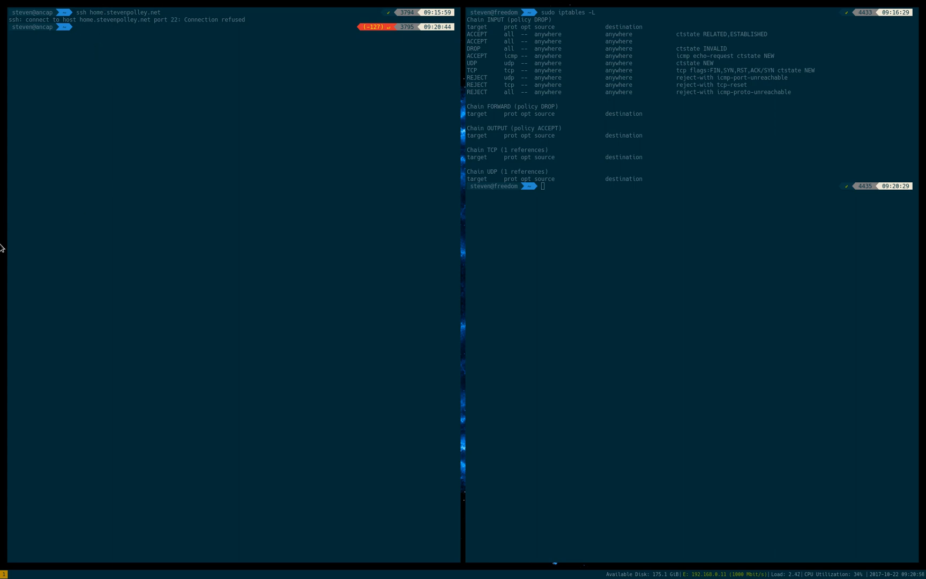
Enter the remote-access scripts folder, show the knock ports list, and cat the opensesame script
{"action": "type", "text": "cd scripts/remote-access"}
{"action": "type", "text": "cat"}
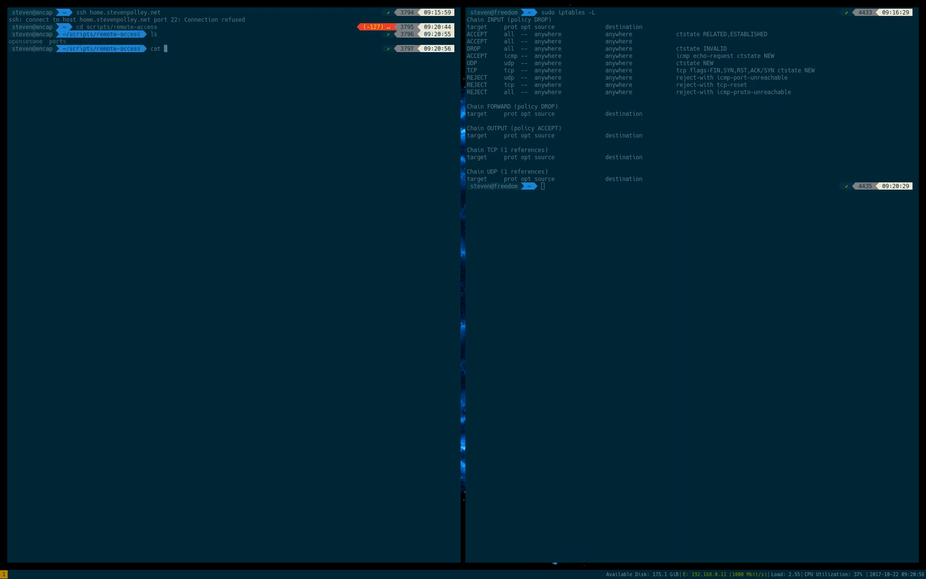
{"action": "type", "text": "ports"}
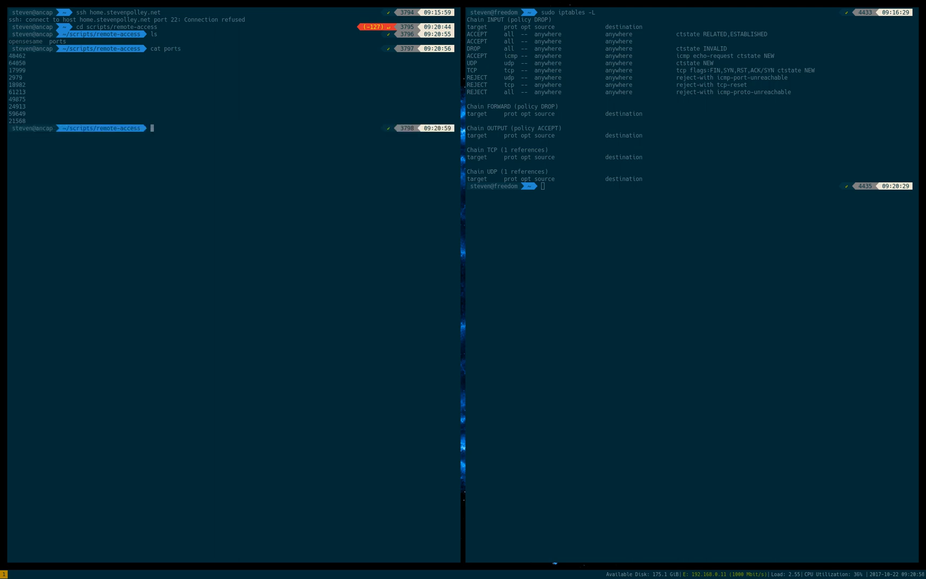
{"action": "type", "text": "cat"}
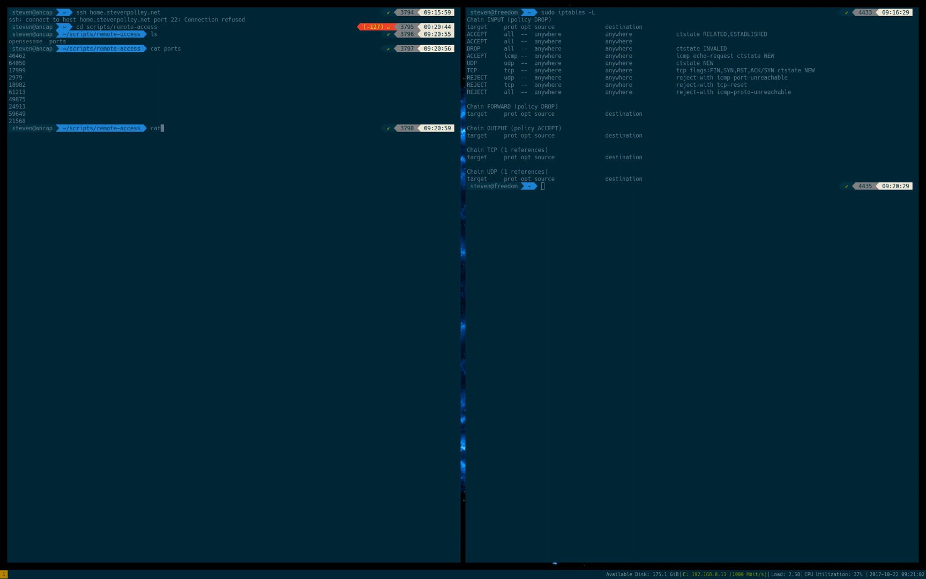
{"action": "key", "text": "Return"}
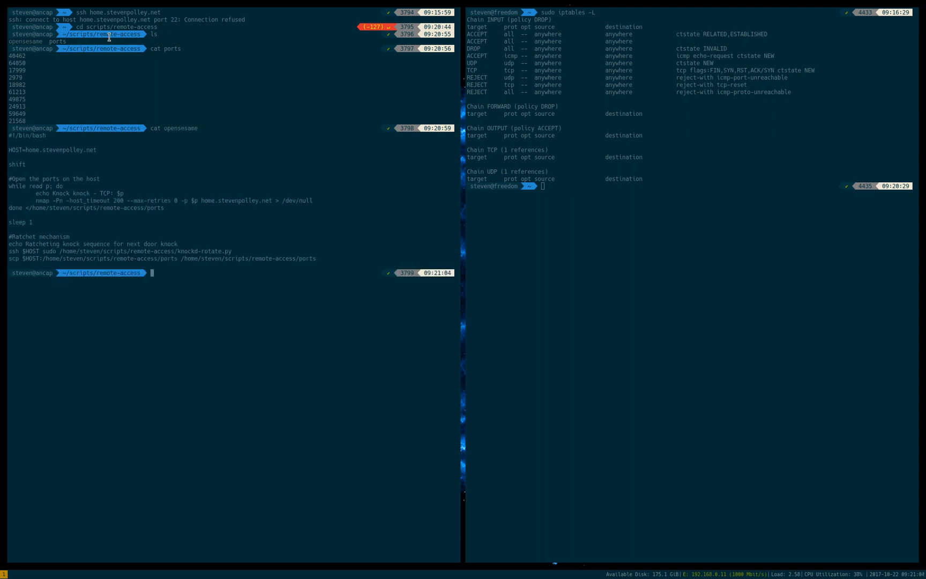
{"action": "mouse_move", "coordinate": [66, 200]}
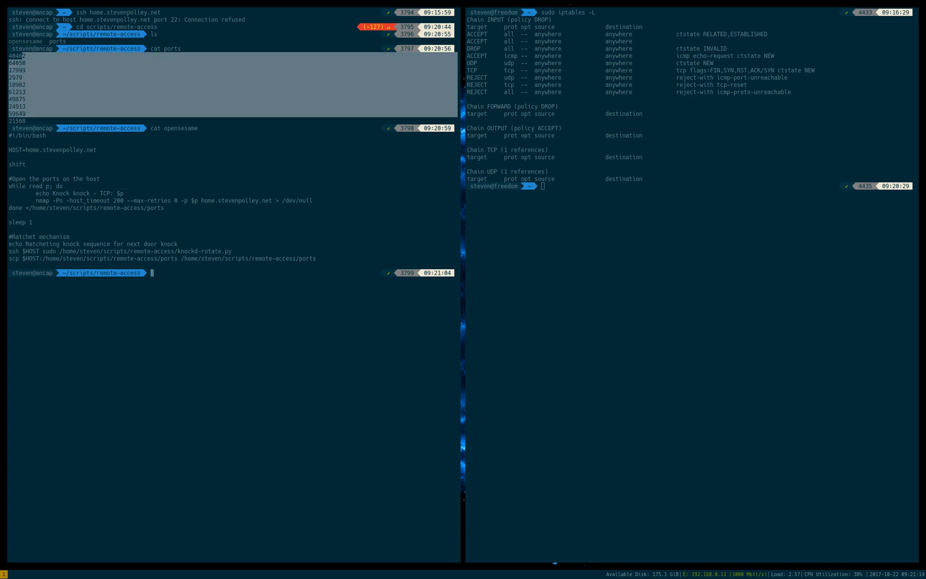
{"action": "mouse_move", "coordinate": [81, 202]}
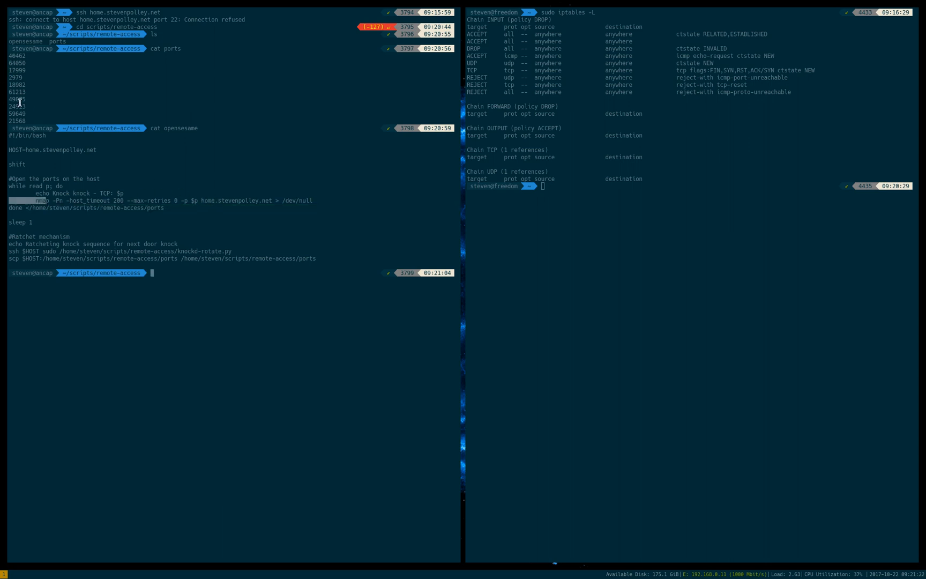
{"action": "mouse_move", "coordinate": [47, 222]}
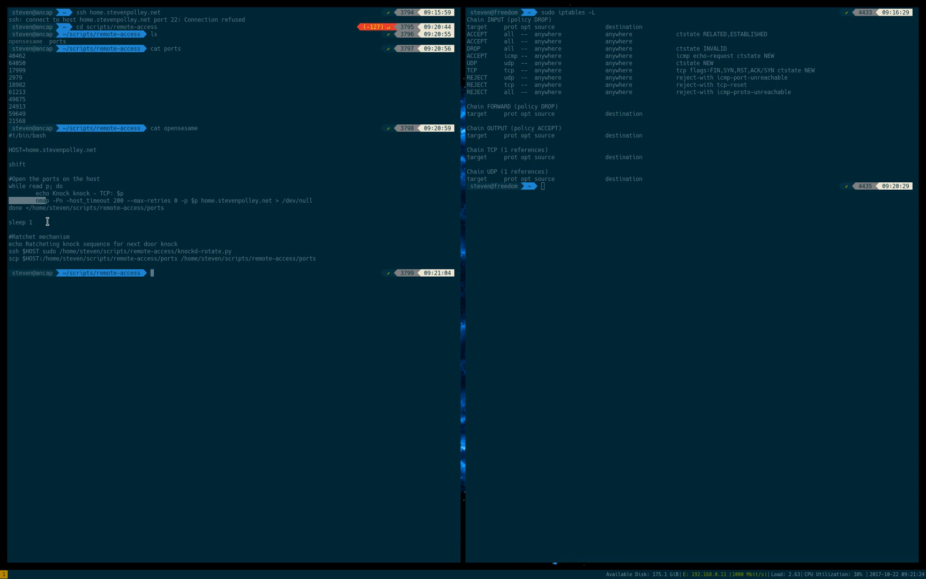
{"action": "mouse_move", "coordinate": [348, 207]}
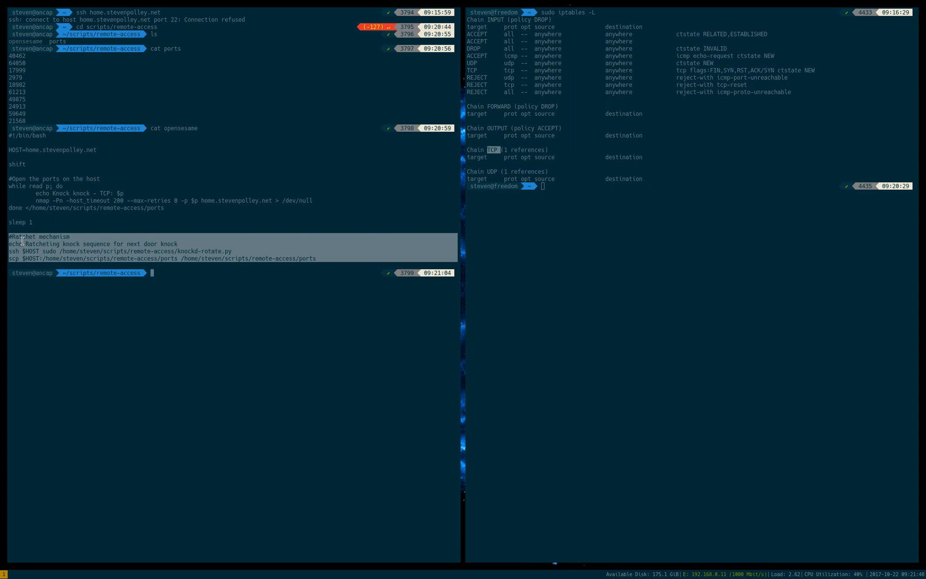
Run ./opensesame, re-list iptables showing the SSH accept from 192.168.0.15, and SSH into home.stevenpolley.net
{"action": "type", "text": "./"}
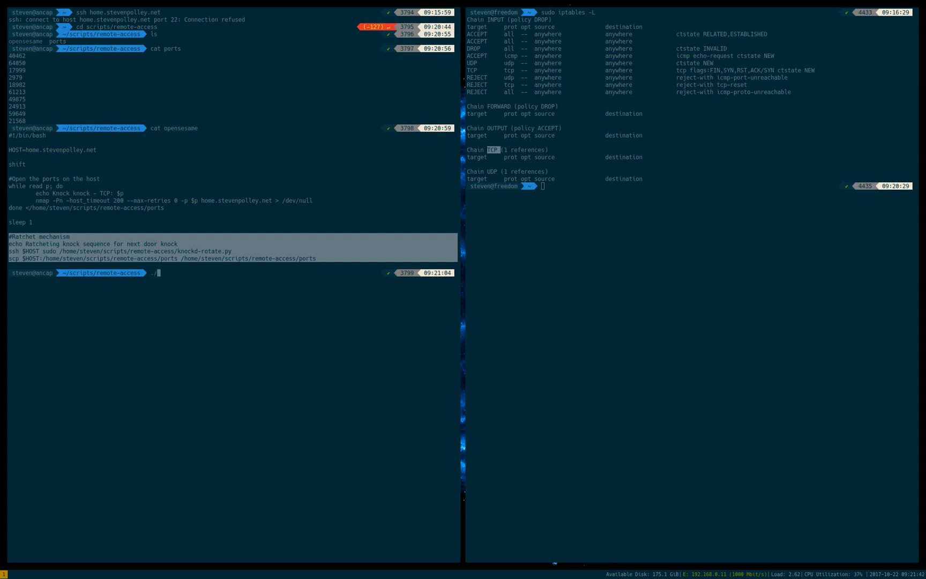
{"action": "key", "text": "Return"}
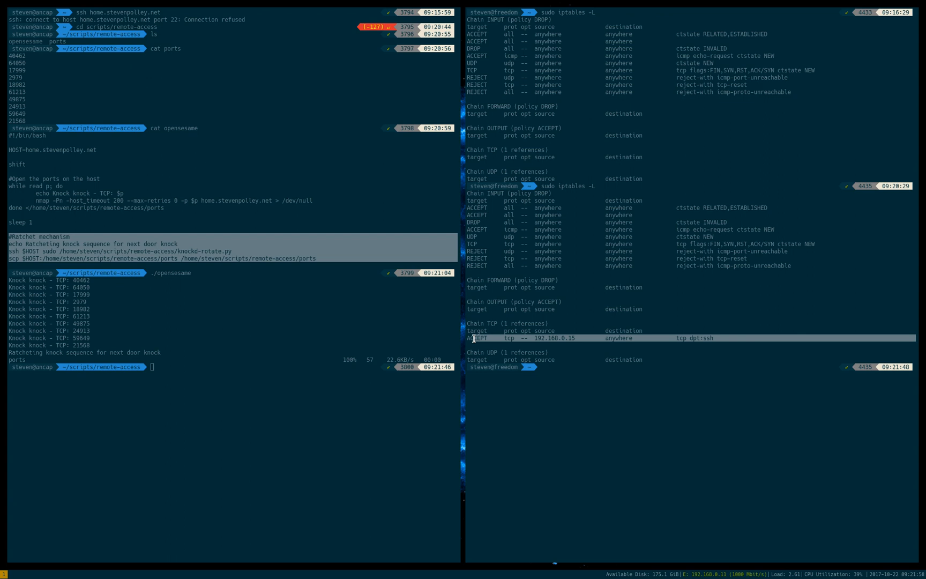
{"action": "type", "text": "ssh home.stevenpolley.net"}
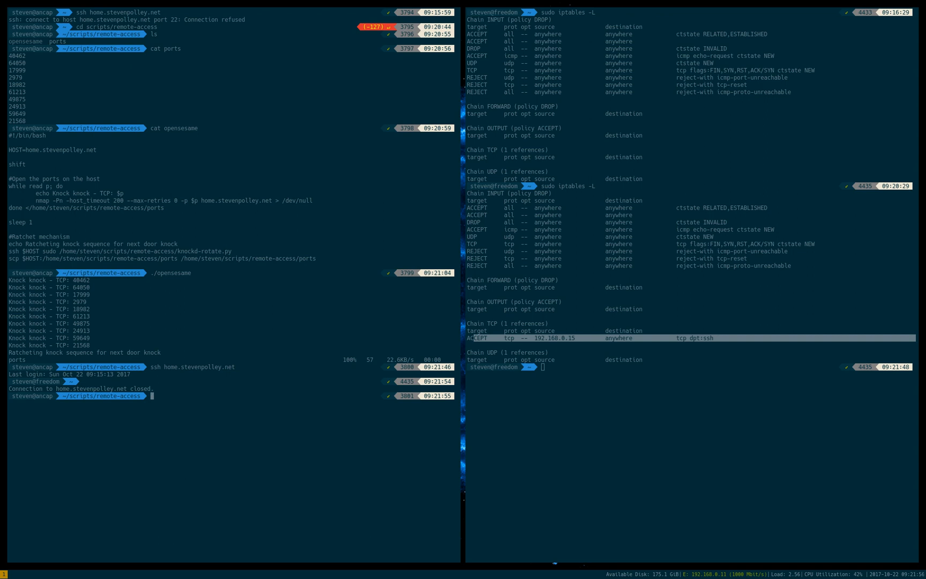
{"action": "type", "text": "cat"}
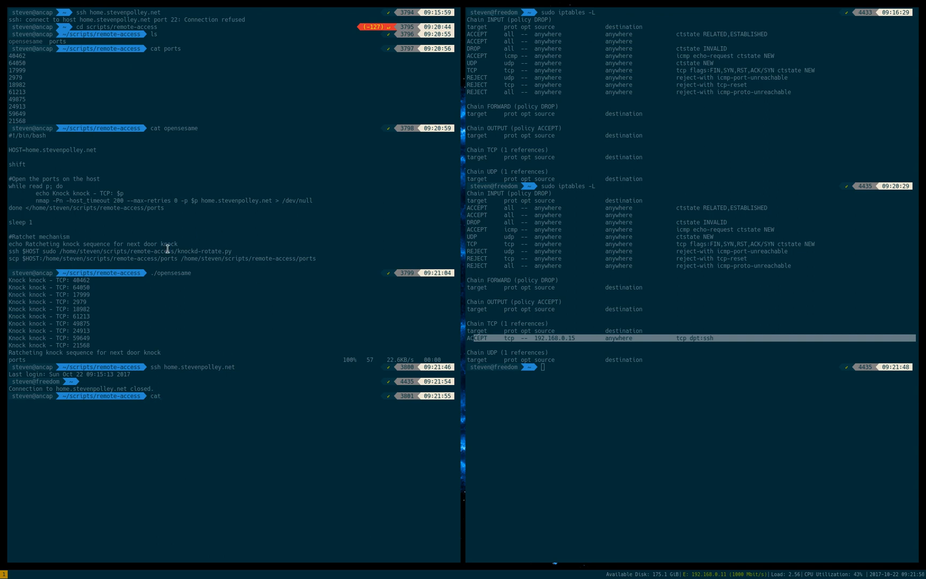
{"action": "mouse_move", "coordinate": [9, 243]}
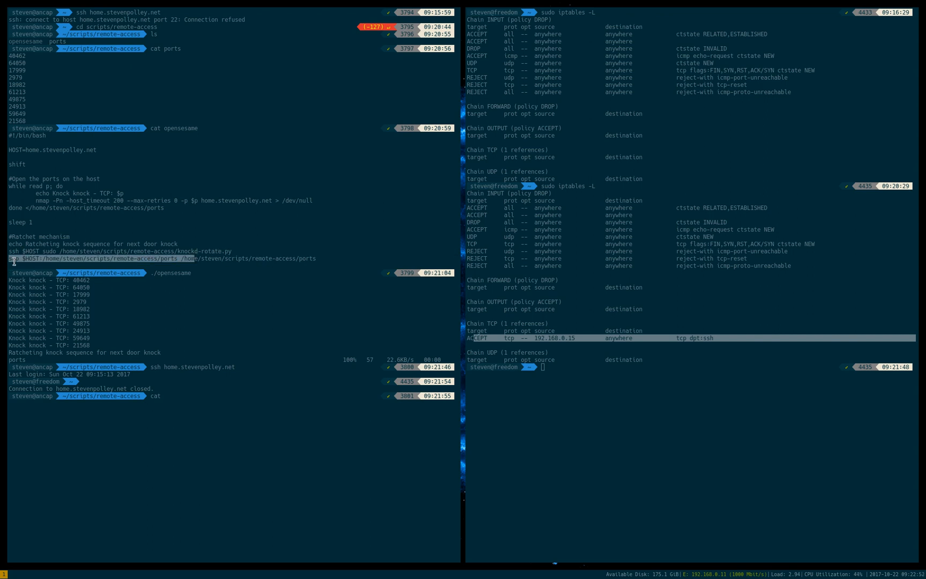
{"action": "mouse_move", "coordinate": [234, 256]}
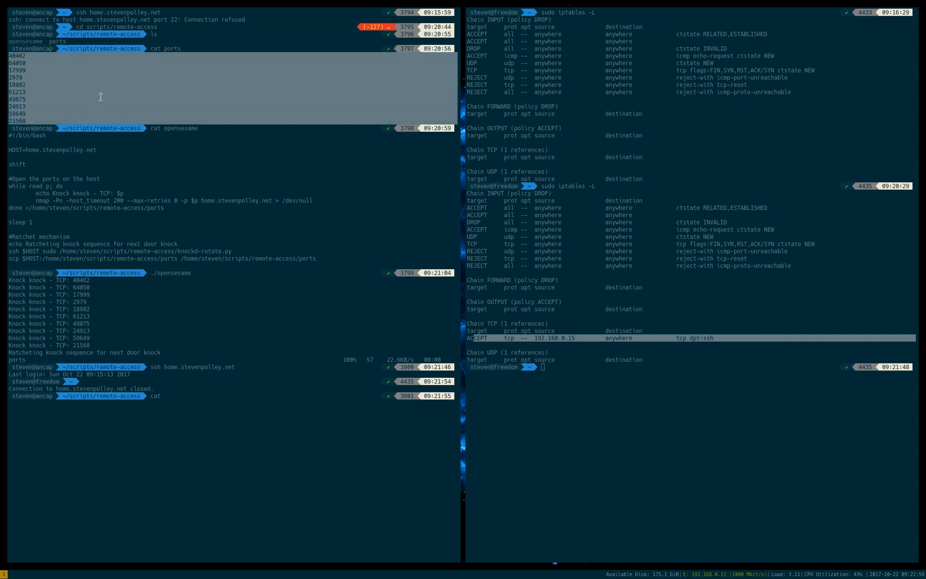
{"action": "mouse_move", "coordinate": [108, 160]}
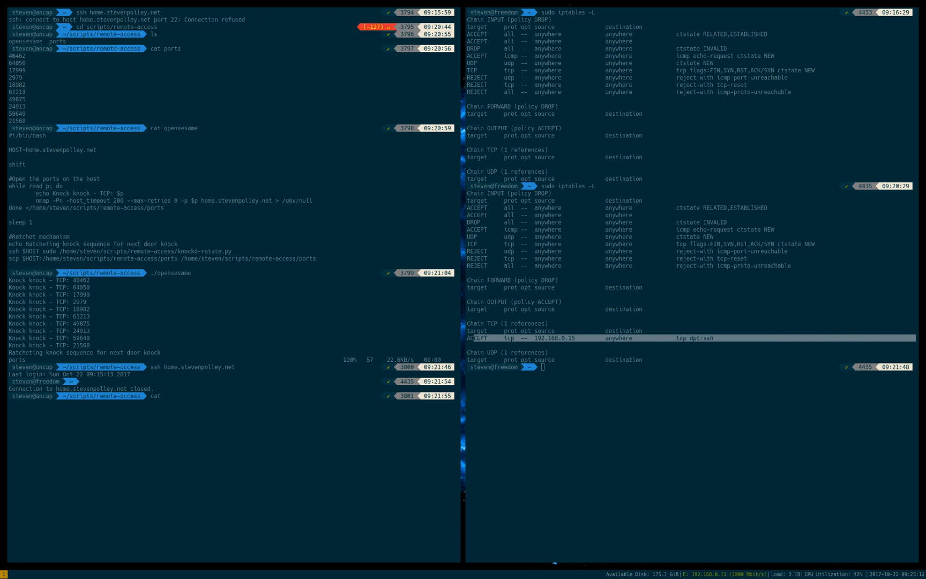
{"action": "mouse_move", "coordinate": [363, 389]}
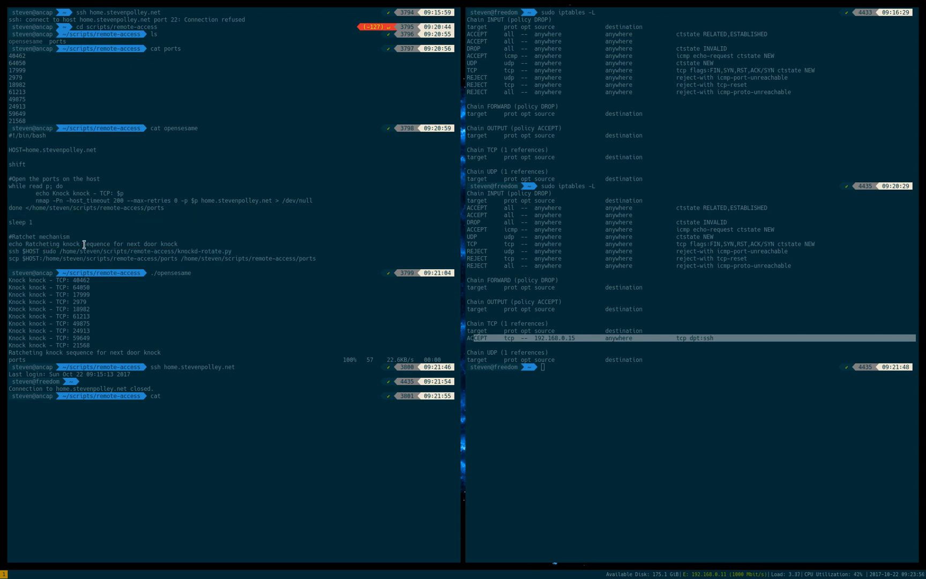
{"action": "mouse_move", "coordinate": [71, 260]}
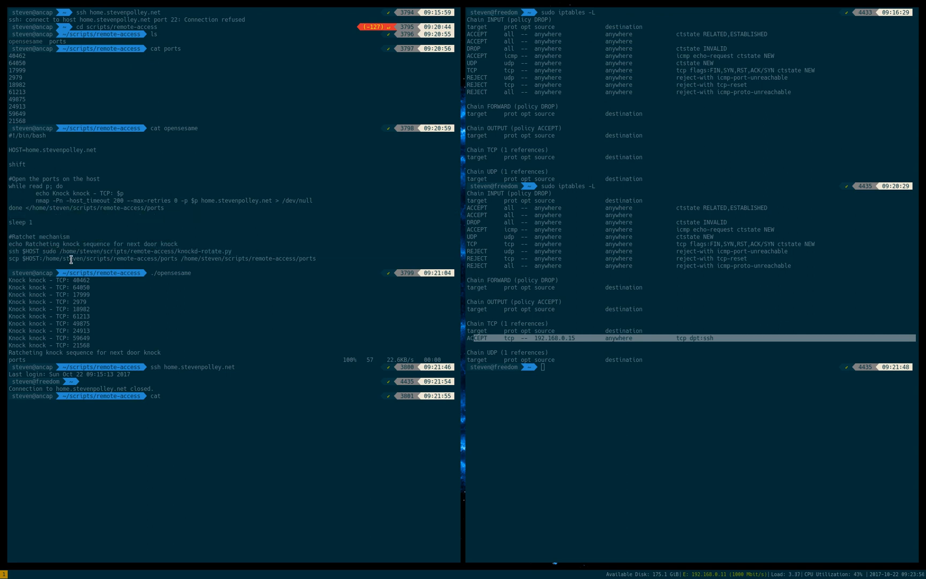
{"action": "double_click", "coordinate": [18, 251]}
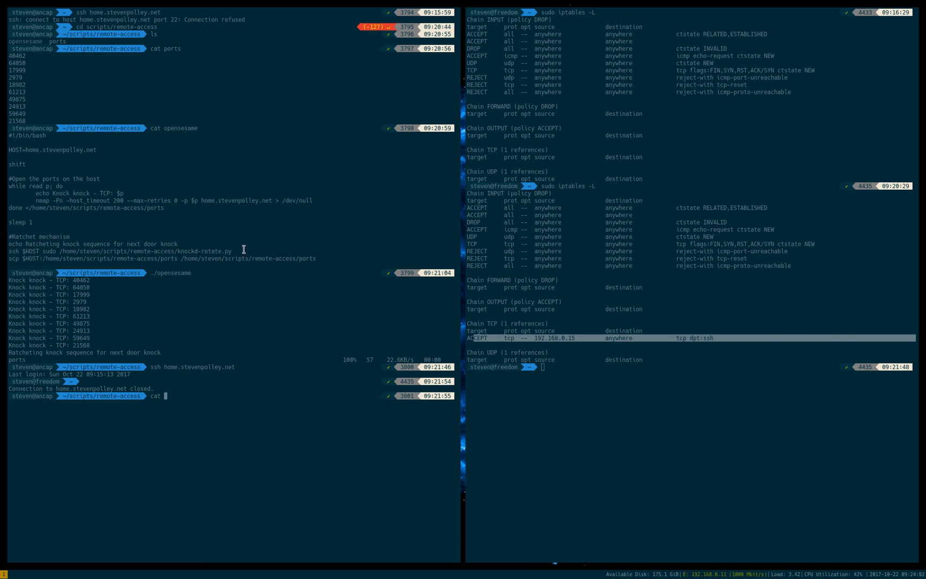
{"action": "mouse_move", "coordinate": [2, 257]}
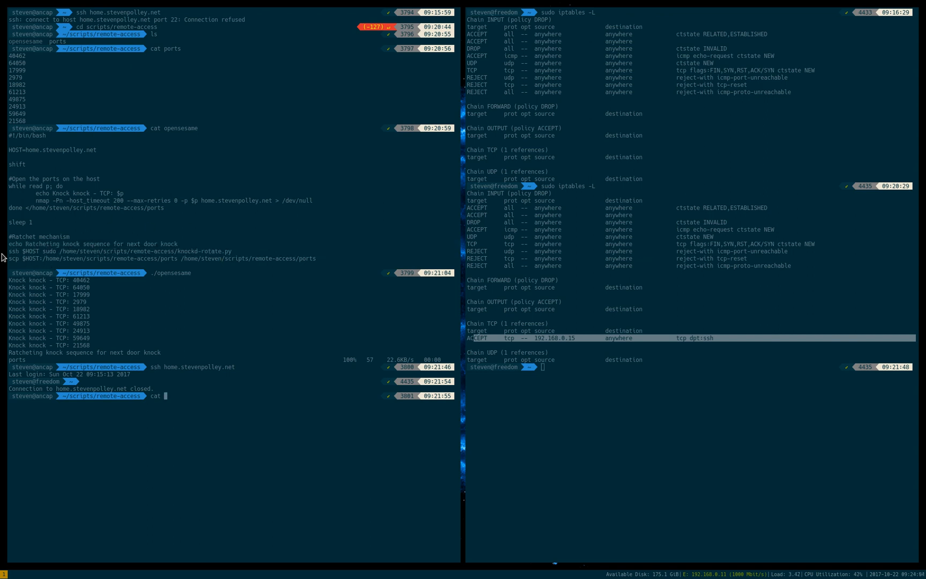
{"action": "mouse_move", "coordinate": [106, 413]}
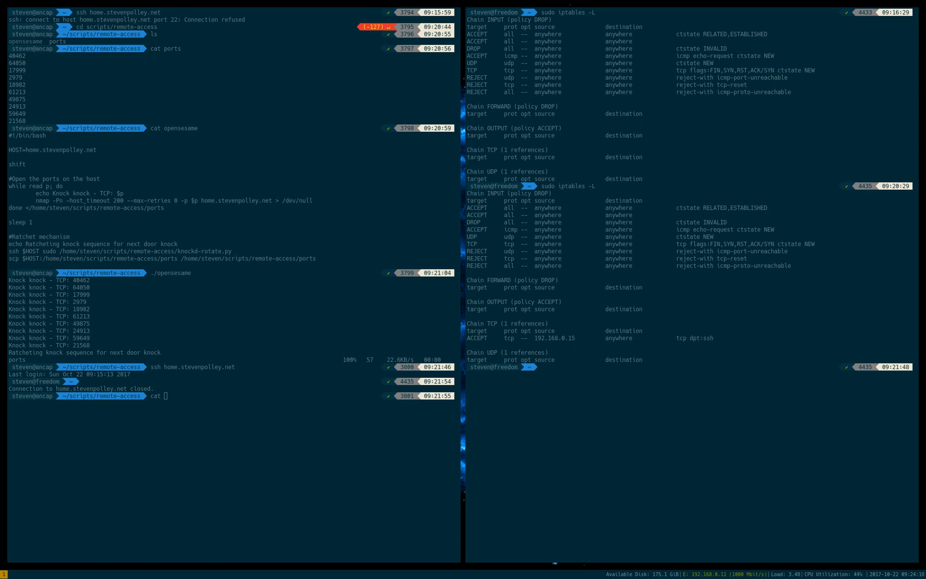
{"action": "mouse_move", "coordinate": [542, 386]}
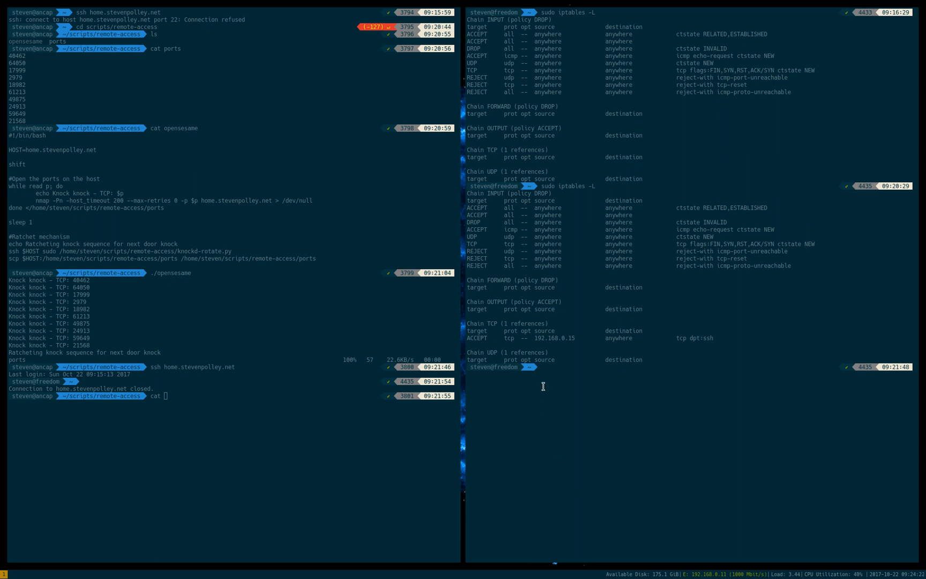